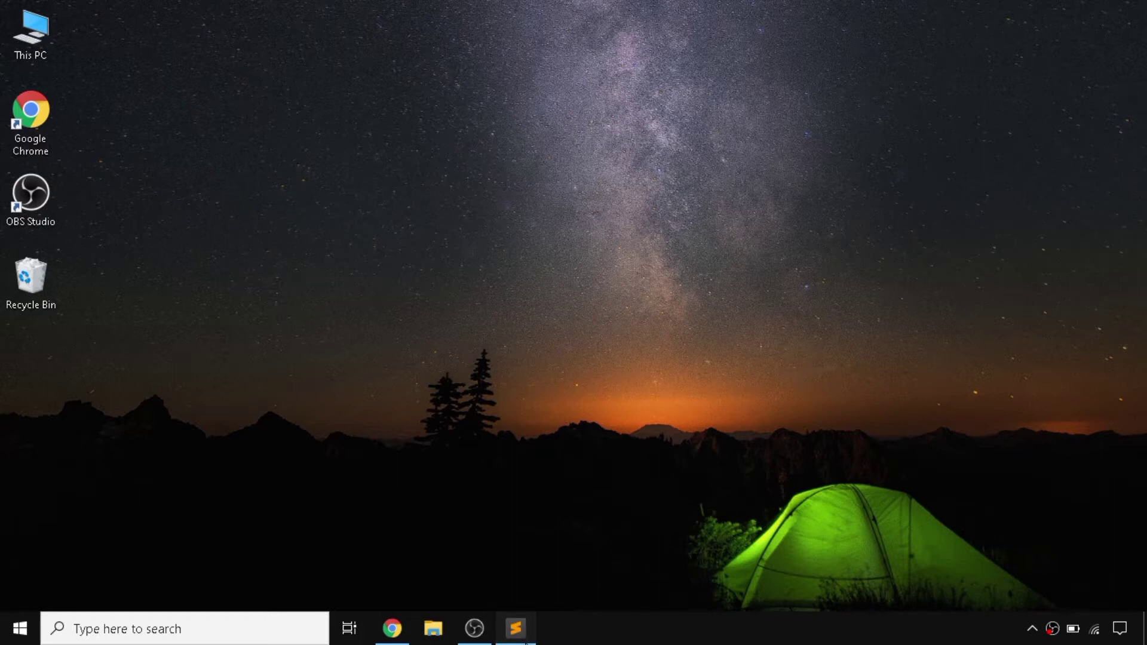
- Restore the Sublime Text window and focus the three-line sublime.py script
{"action": "left_click", "coordinate": [515, 628]}
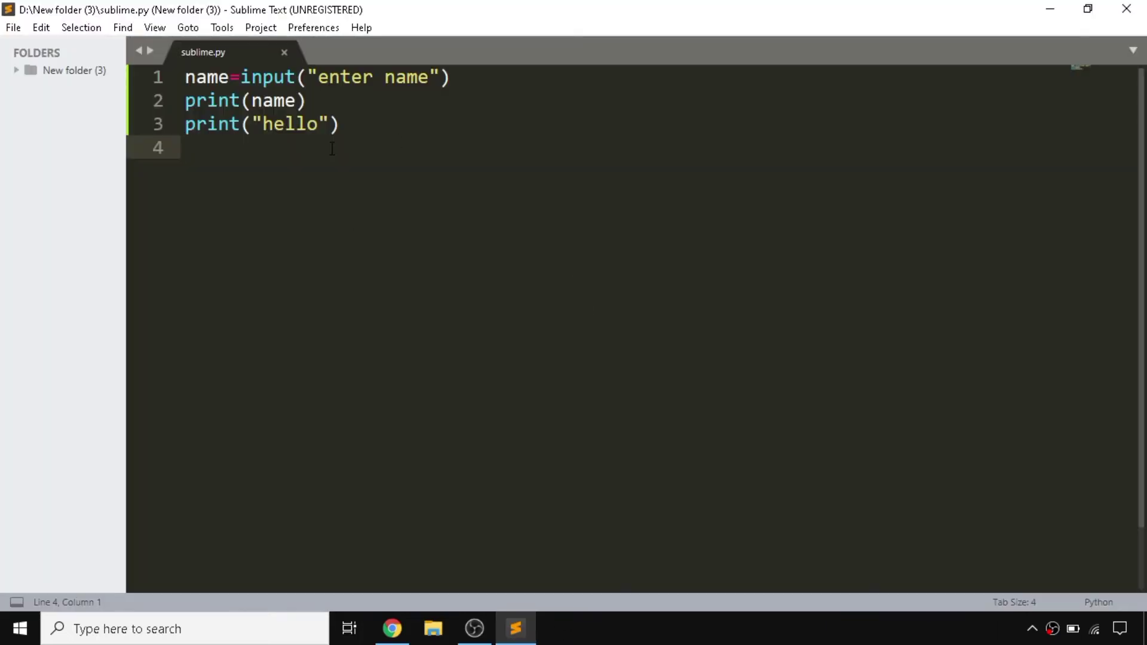
{"action": "left_click", "coordinate": [185, 148]}
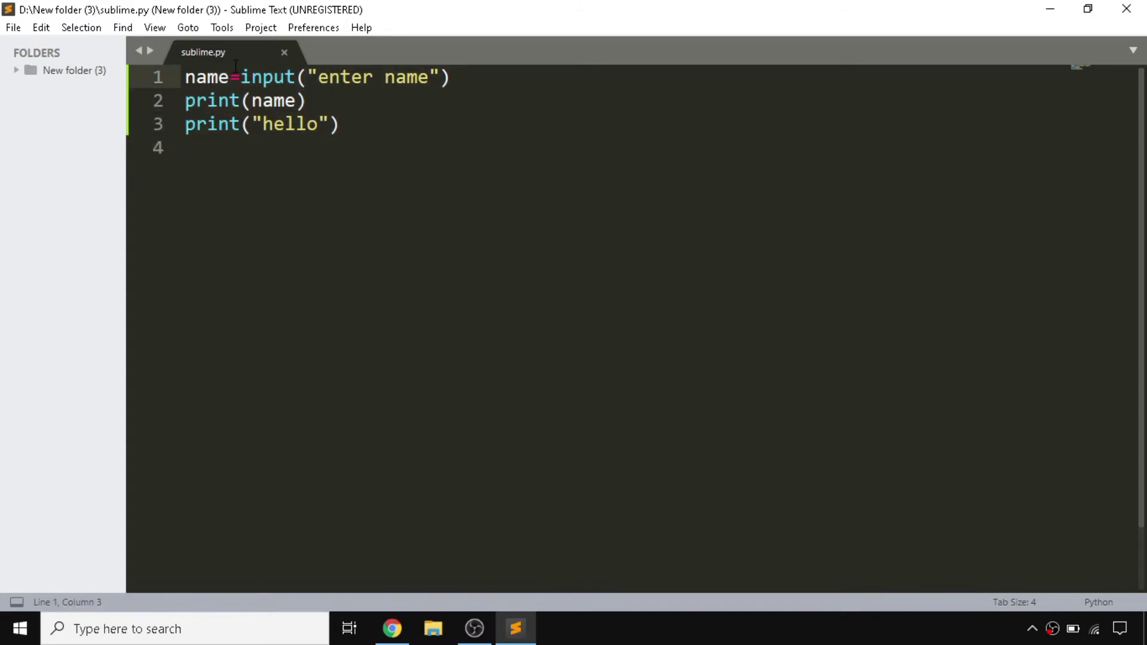
- Run sublime.py via Tools > SublimeREPL > Python and answer the name prompt with 'jhon'
{"action": "left_click", "coordinate": [221, 28]}
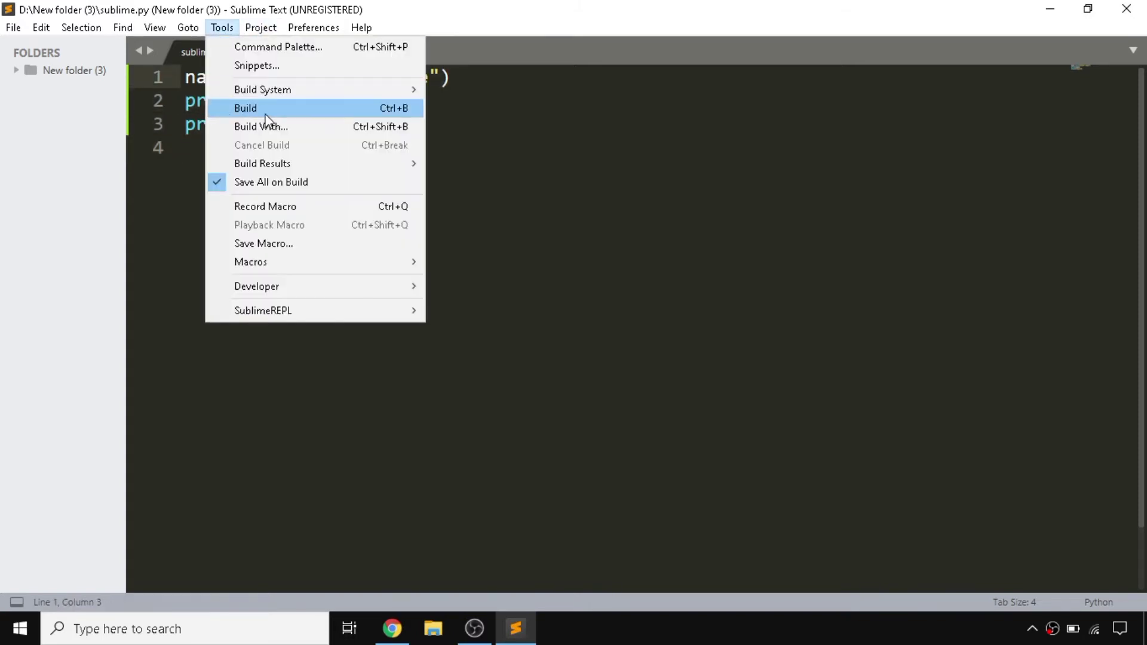
{"action": "mouse_move", "coordinate": [262, 310]}
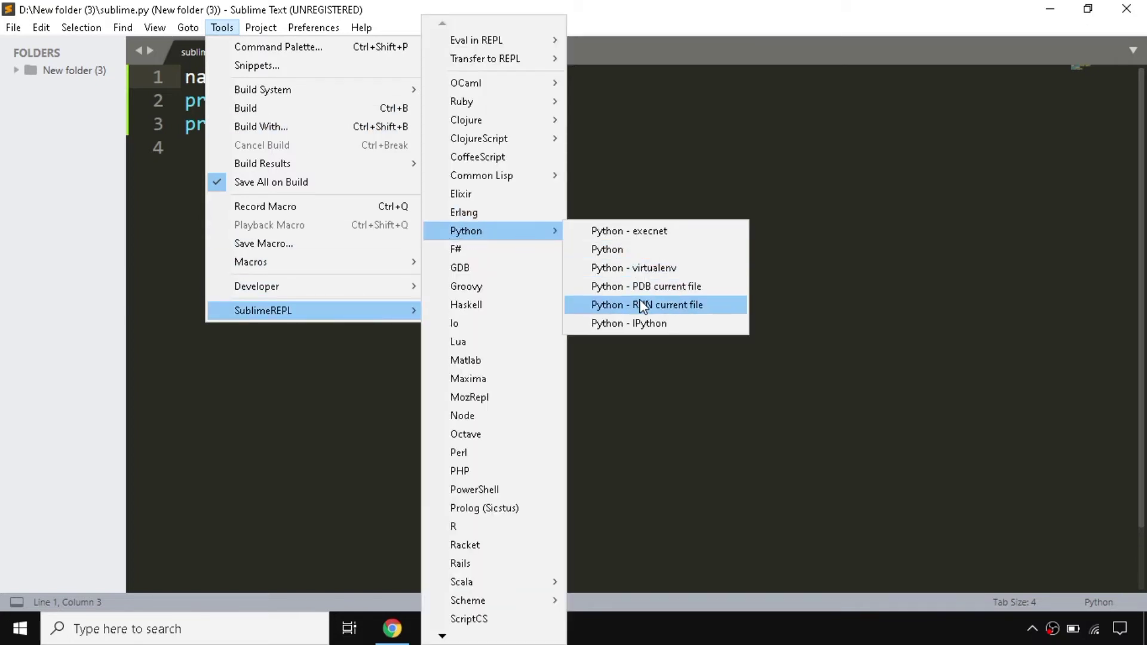
{"action": "left_click", "coordinate": [646, 305]}
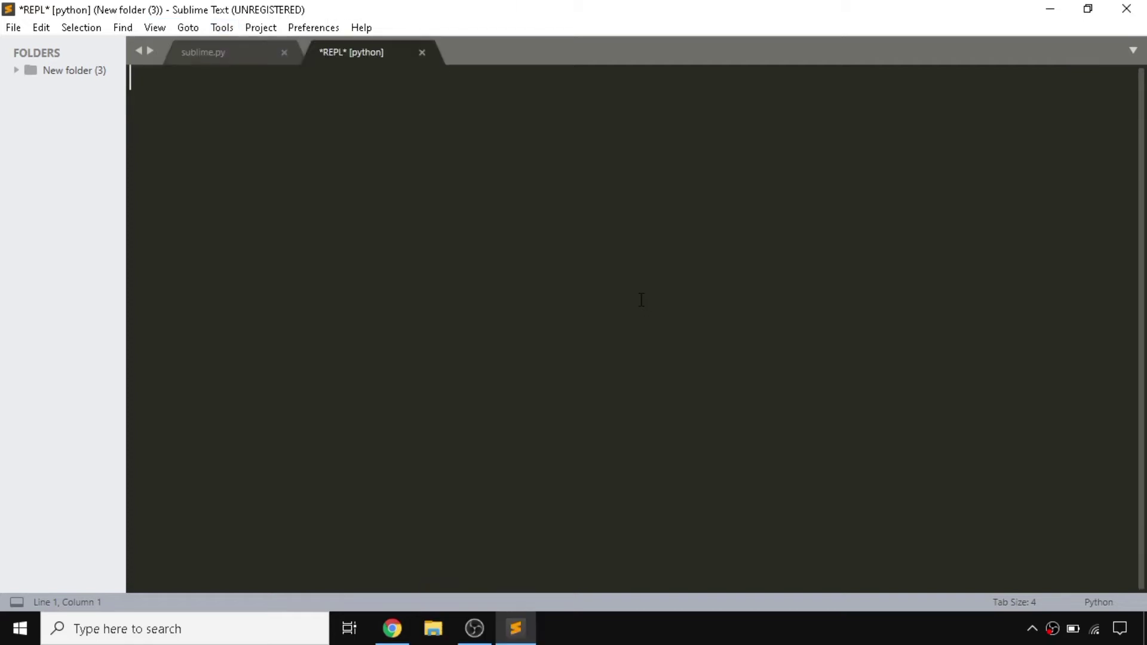
{"action": "type", "text": "enter name"}
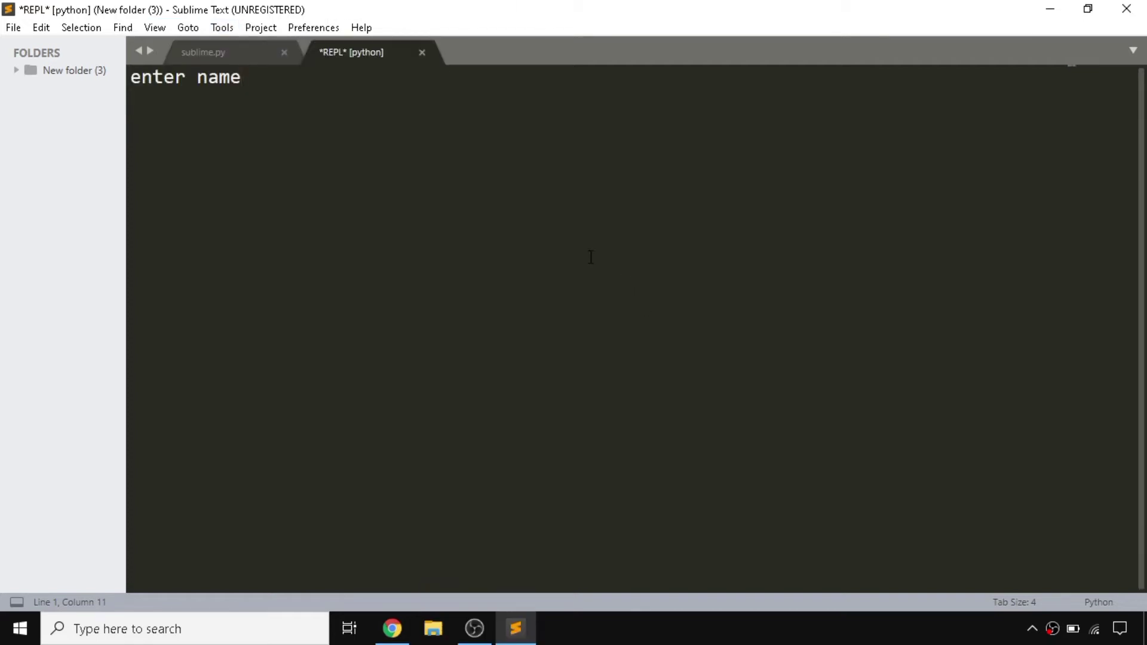
{"action": "type", "text": "jhon"}
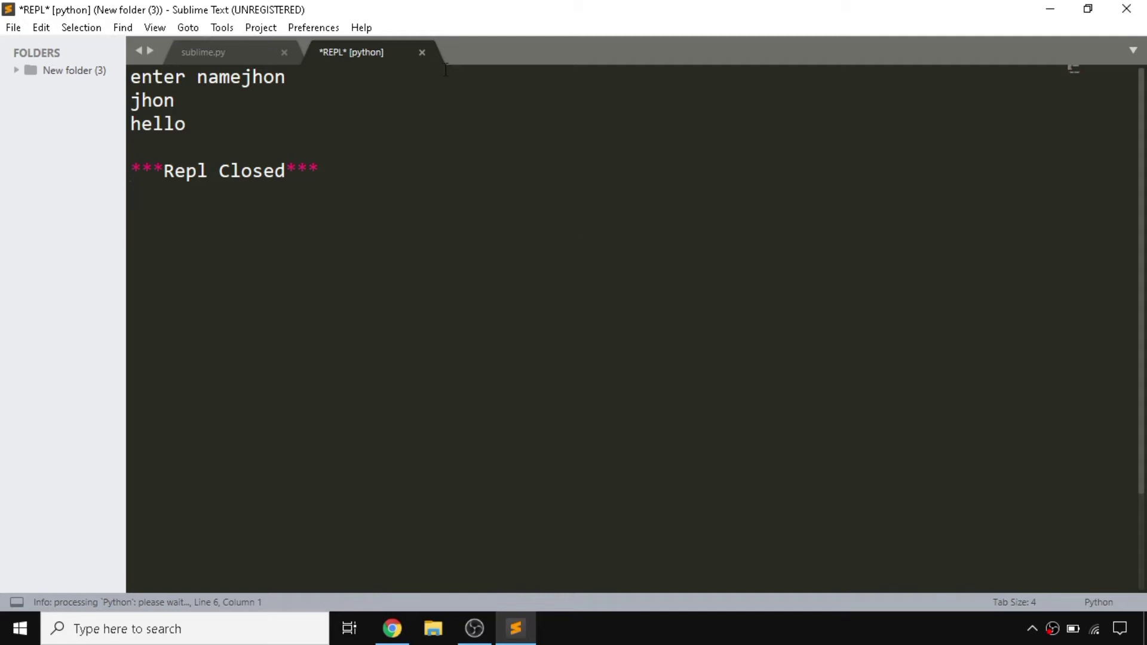
- Add a ctrl+alt+b repl_python_run binding to the User keymap and save it with Ctrl+S
{"action": "left_click", "coordinate": [203, 52]}
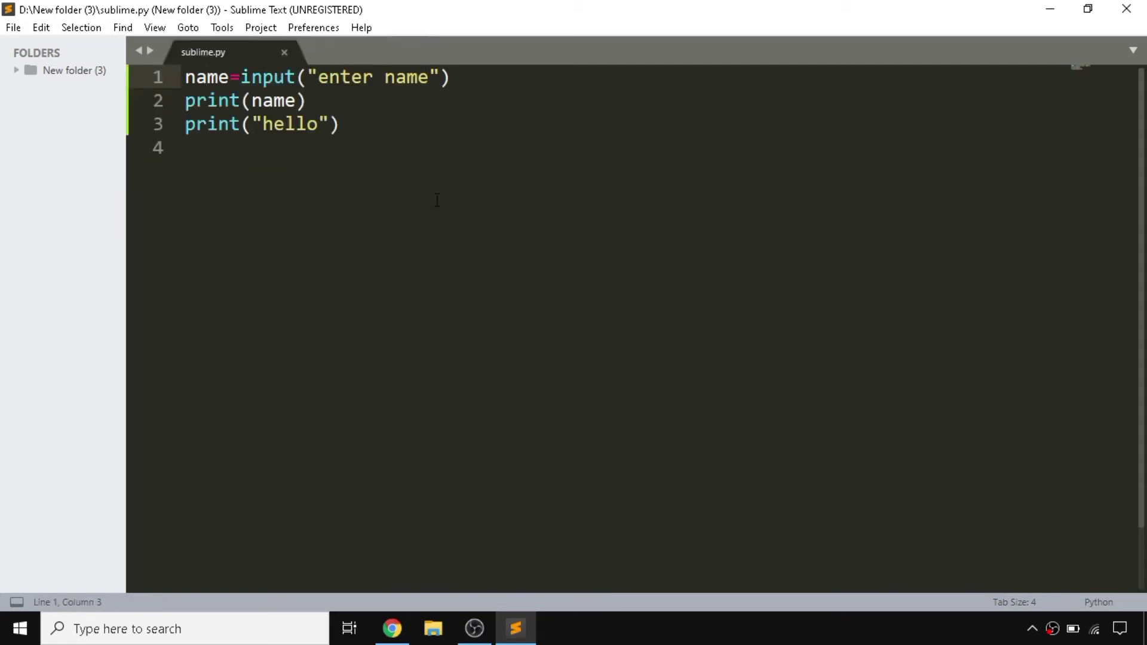
{"action": "mouse_move", "coordinate": [260, 27]}
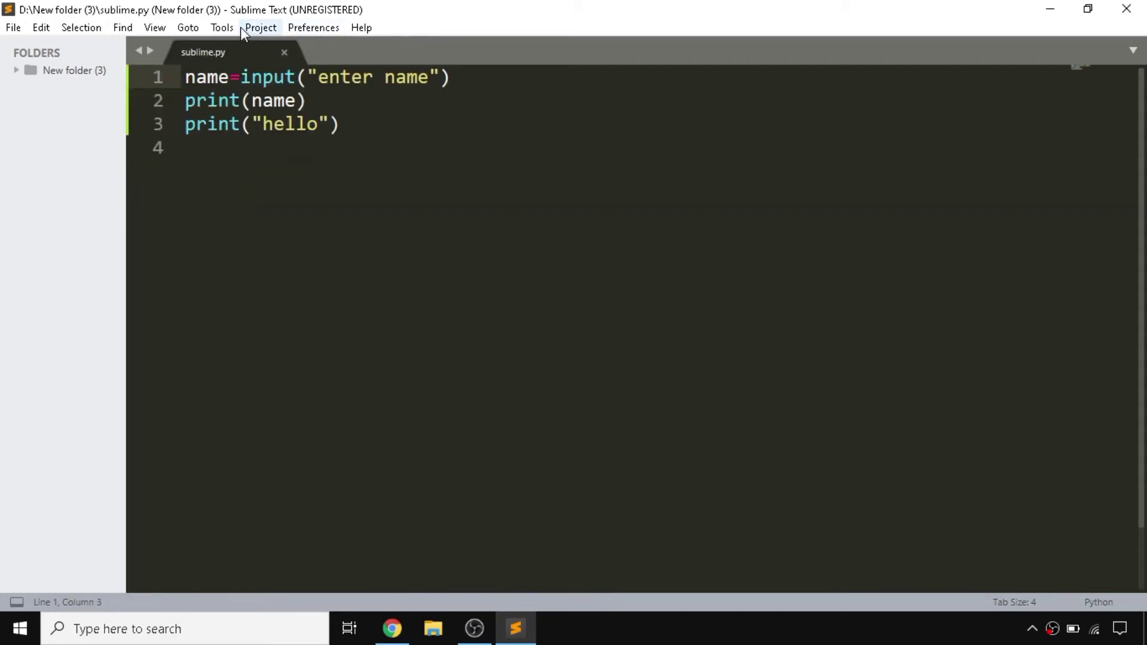
{"action": "mouse_move", "coordinate": [313, 28]}
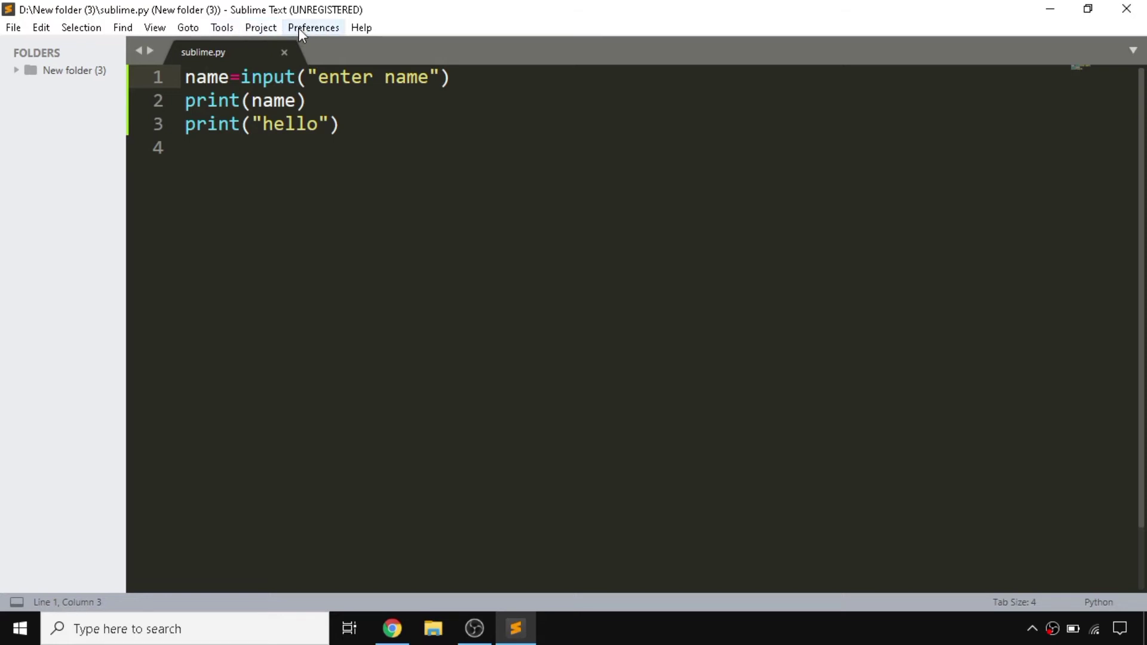
{"action": "left_click", "coordinate": [313, 27]}
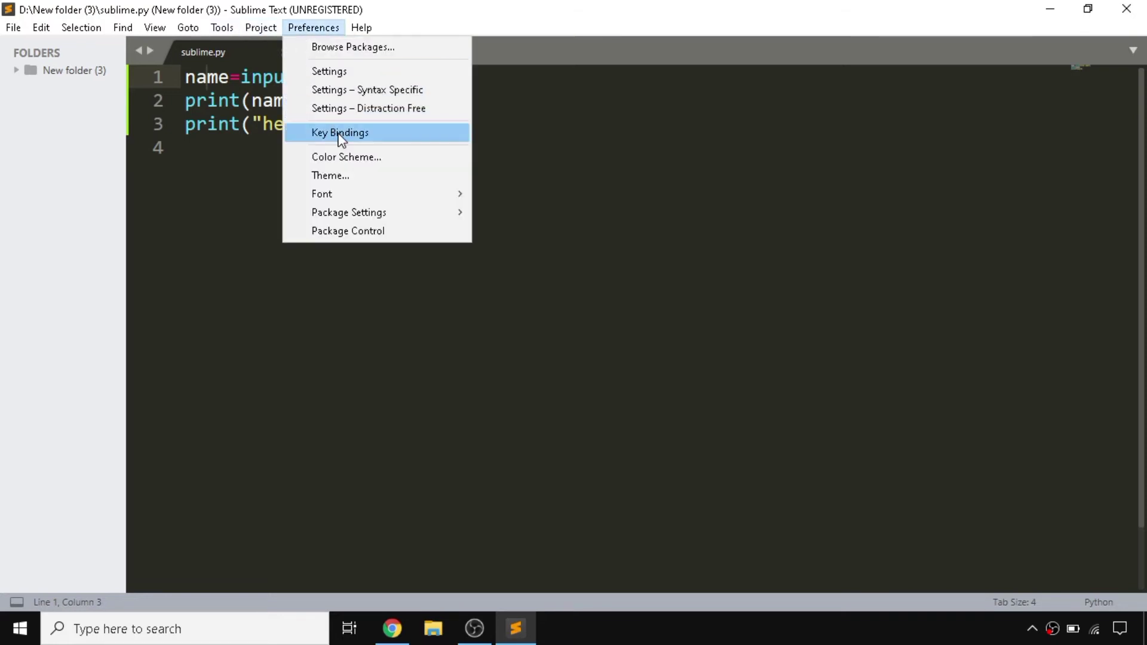
{"action": "left_click", "coordinate": [340, 132]}
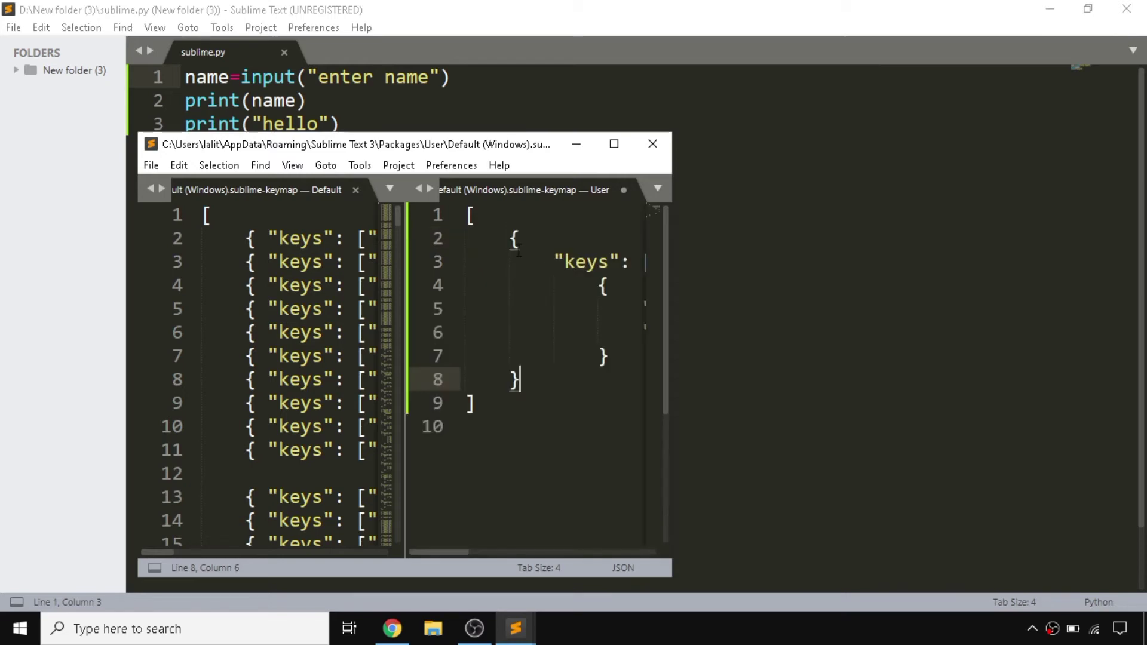
{"action": "left_click", "coordinate": [613, 143]}
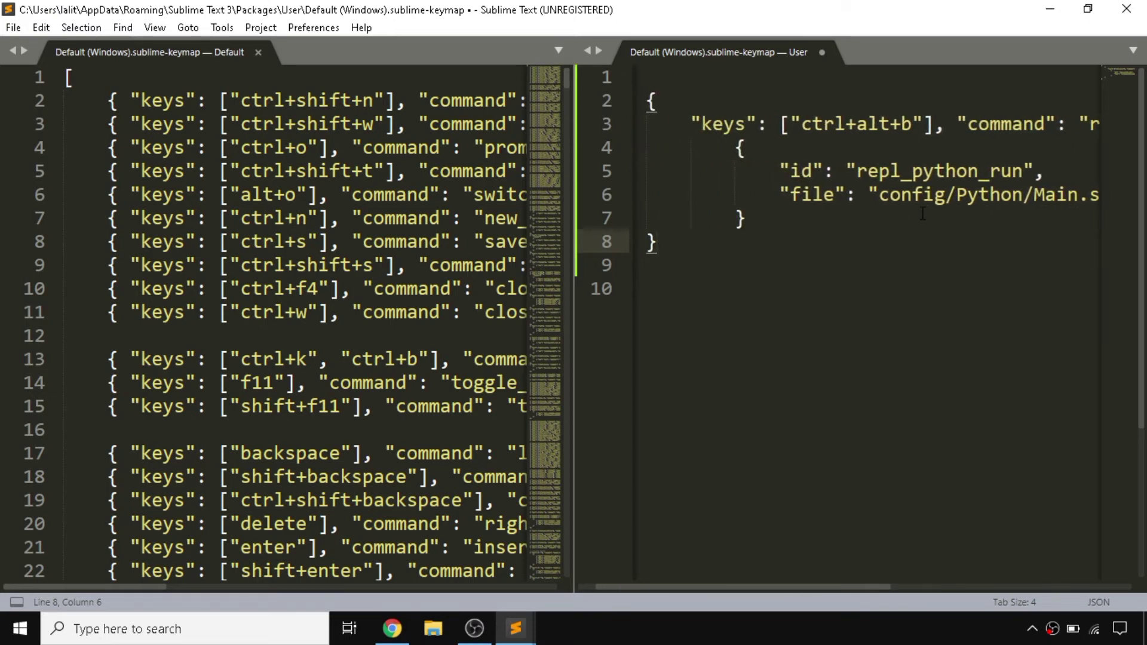
{"action": "mouse_move", "coordinate": [1010, 217]}
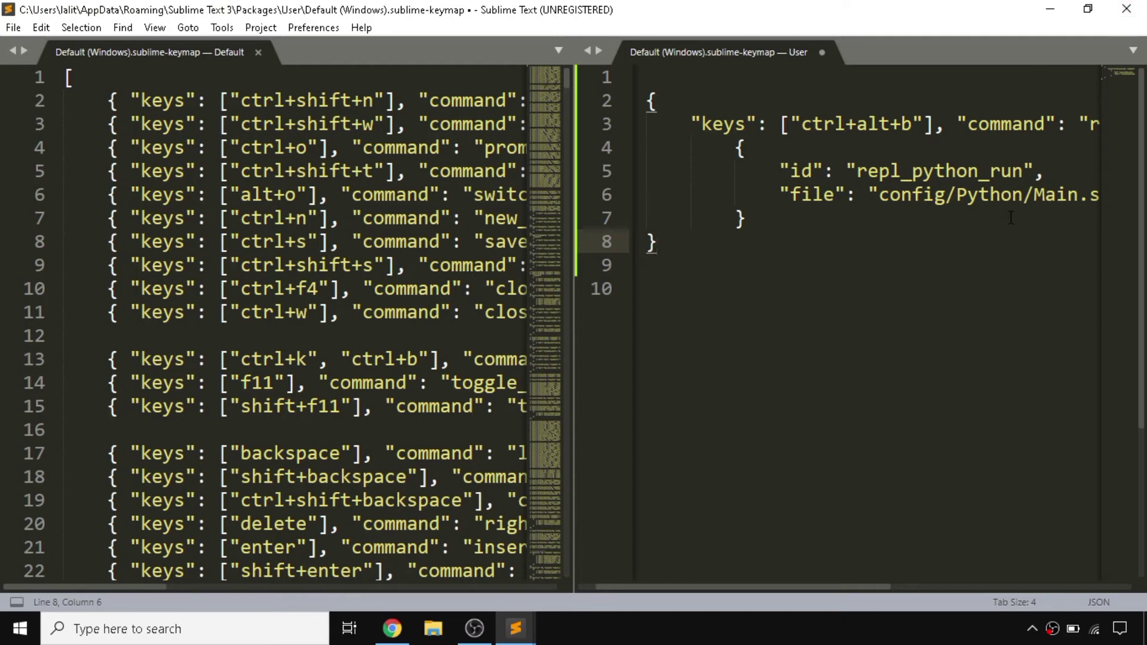
{"action": "key", "text": "ctrl+s"}
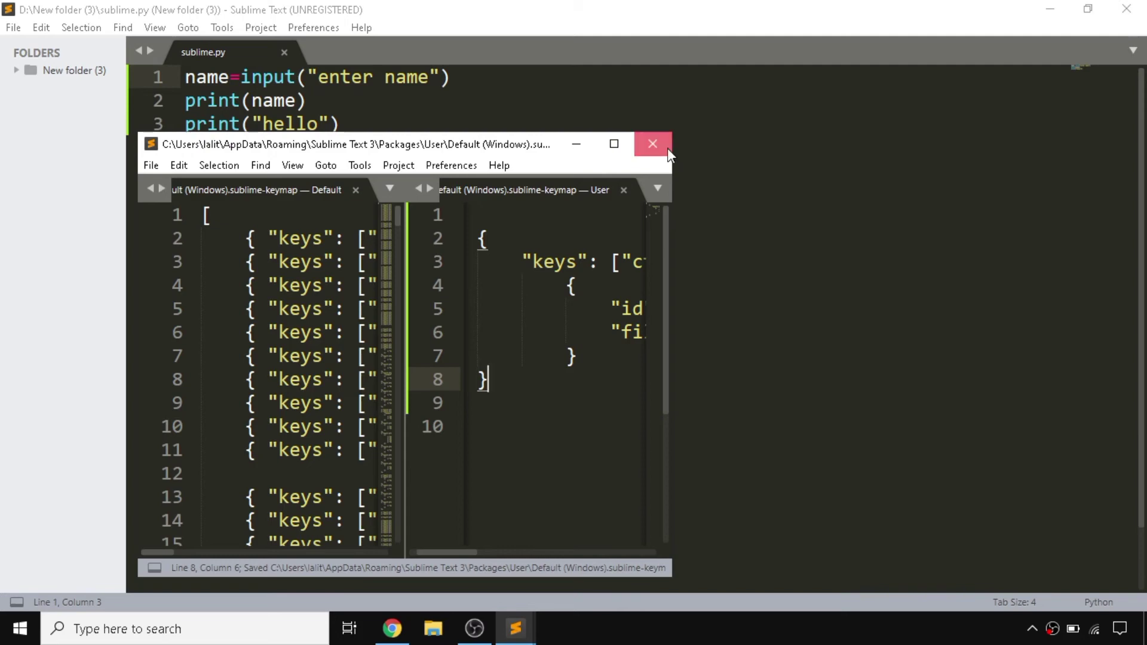
- Close the keymap window and launch sublime.py in the REPL with the new ctrl+alt+b binding
{"action": "left_click", "coordinate": [652, 143]}
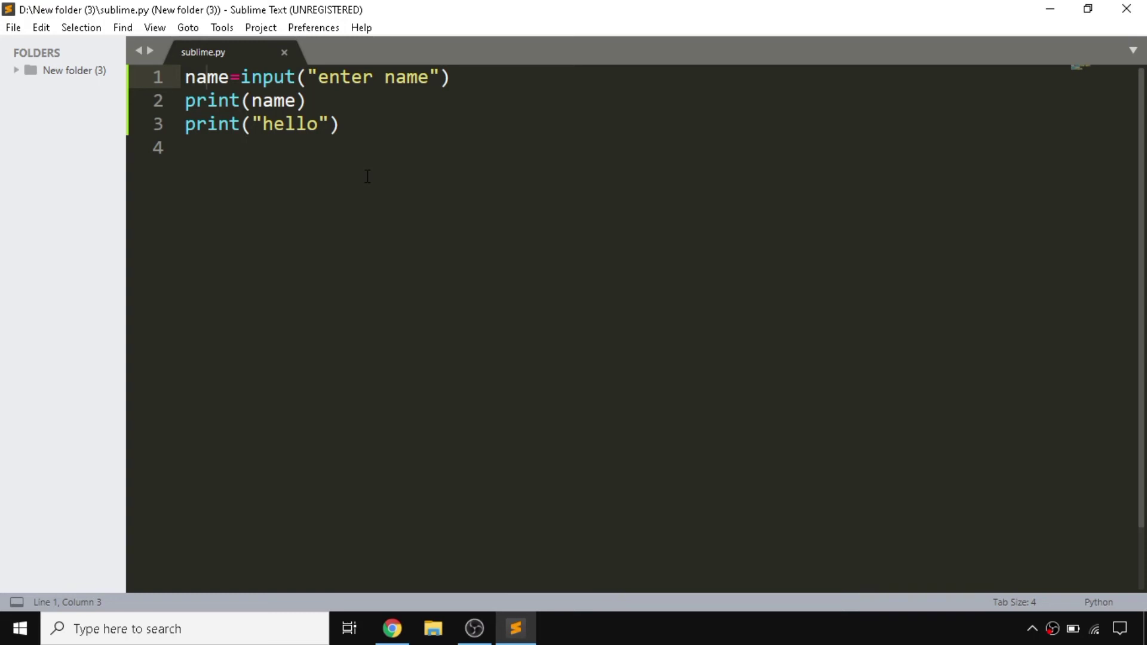
{"action": "left_click", "coordinate": [207, 78]}
{"action": "type", "text": "jhon"}
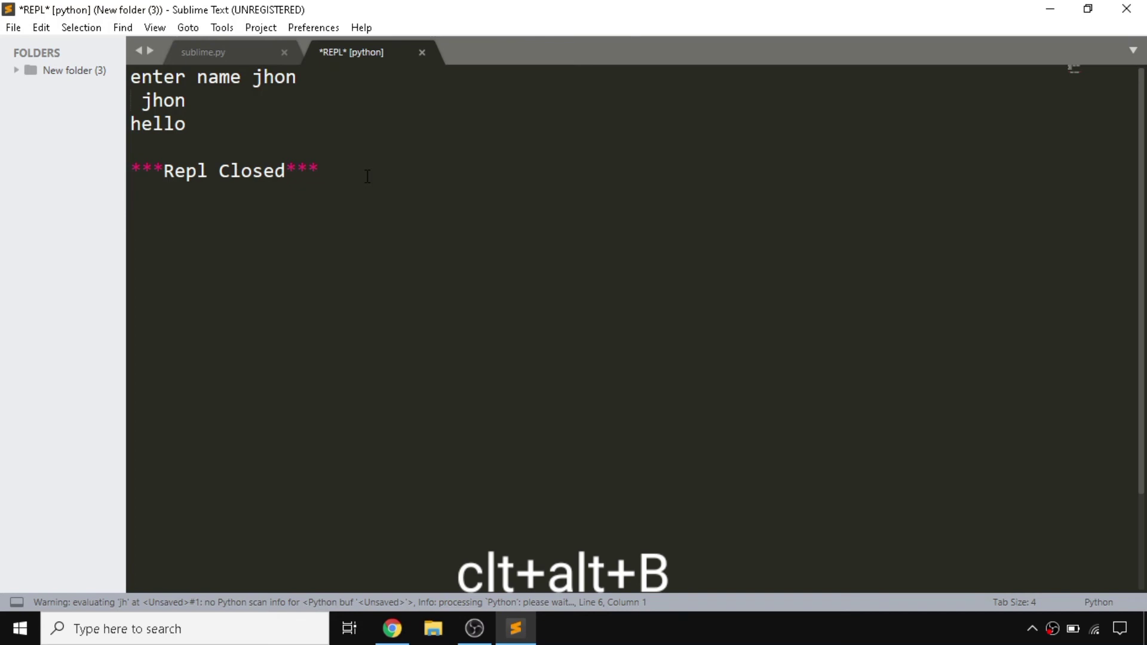
{"action": "left_click", "coordinate": [422, 51]}
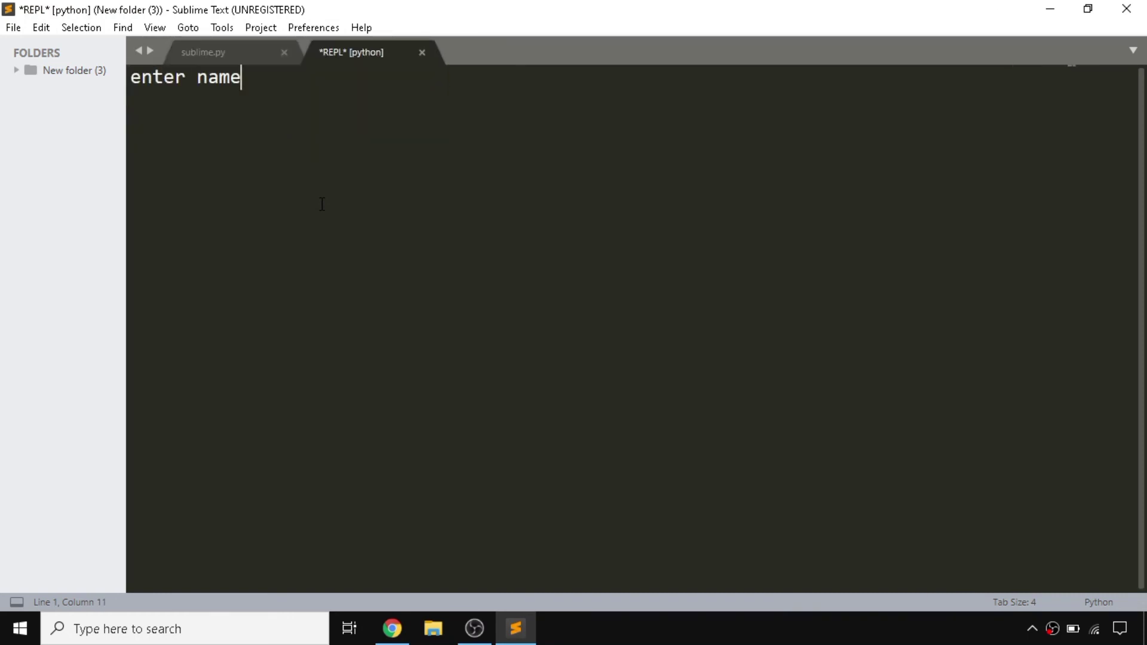
- Answer the name prompt with 'jhon' so it prints jhon and hello, then close the REPL tab
{"action": "type", "text": "jhon"}
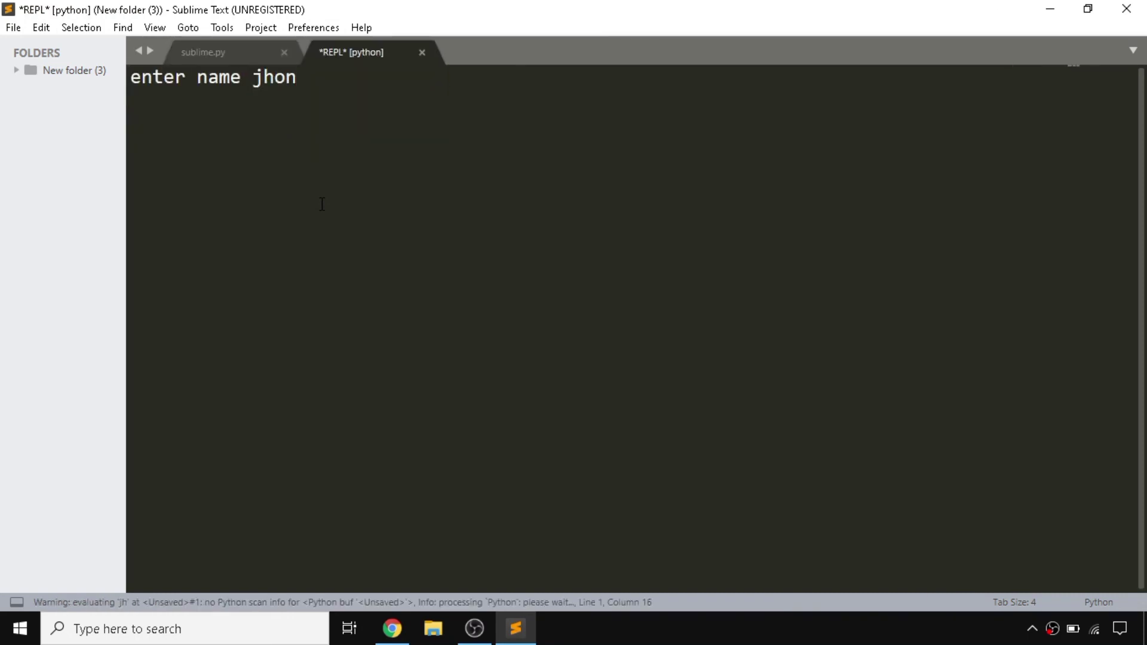
{"action": "key", "text": "Return"}
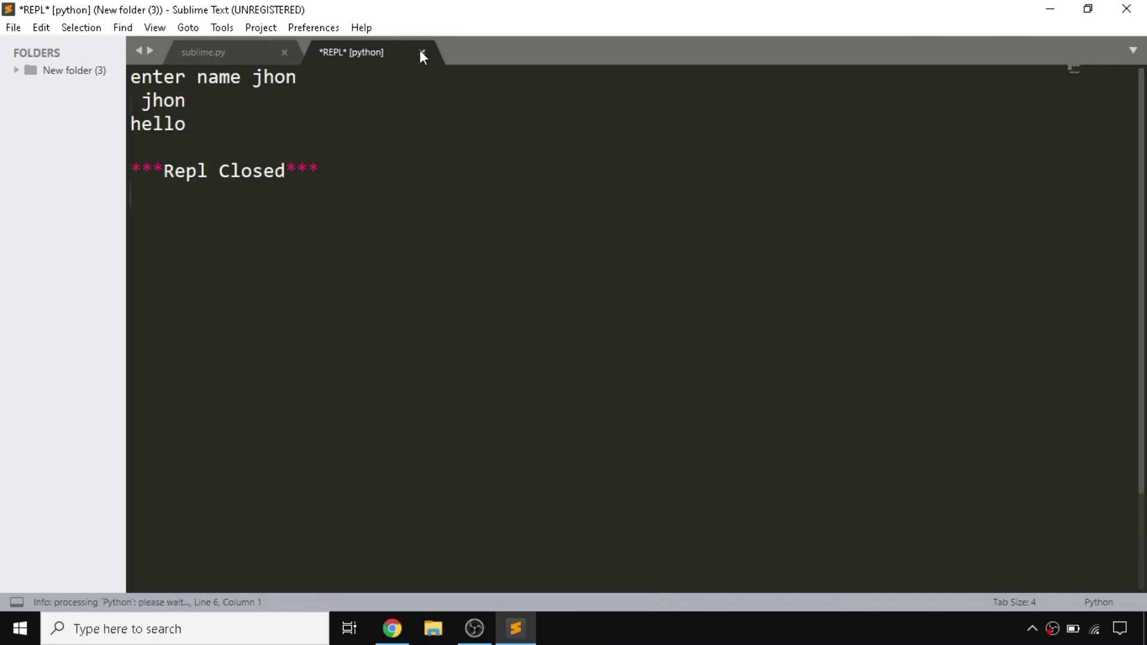
{"action": "left_click", "coordinate": [420, 51]}
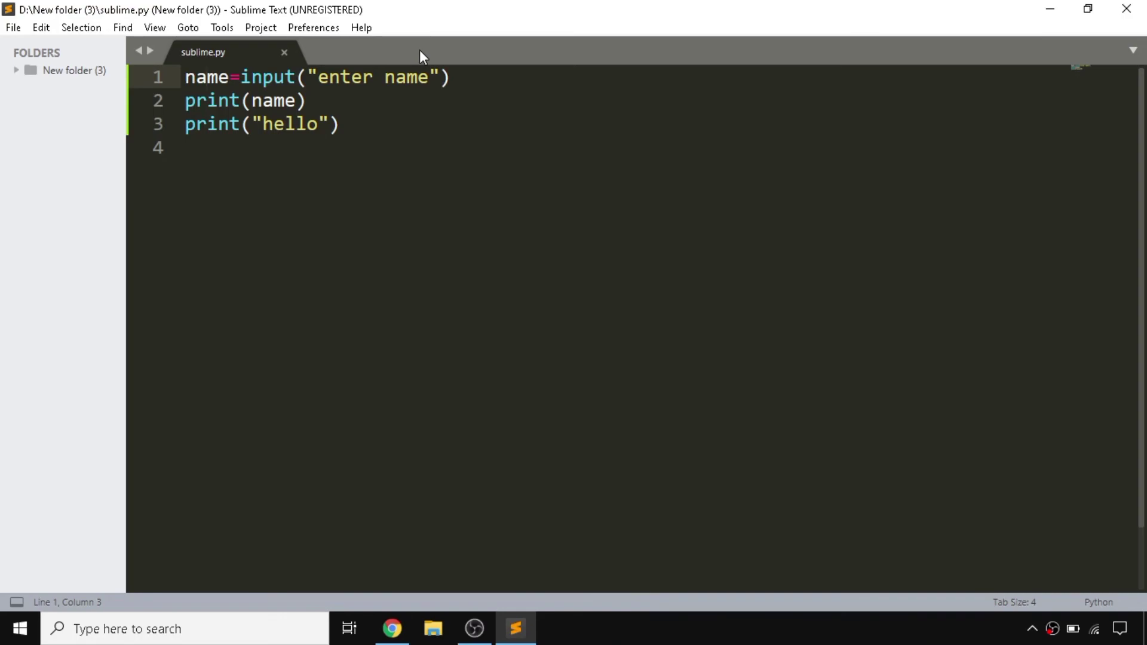